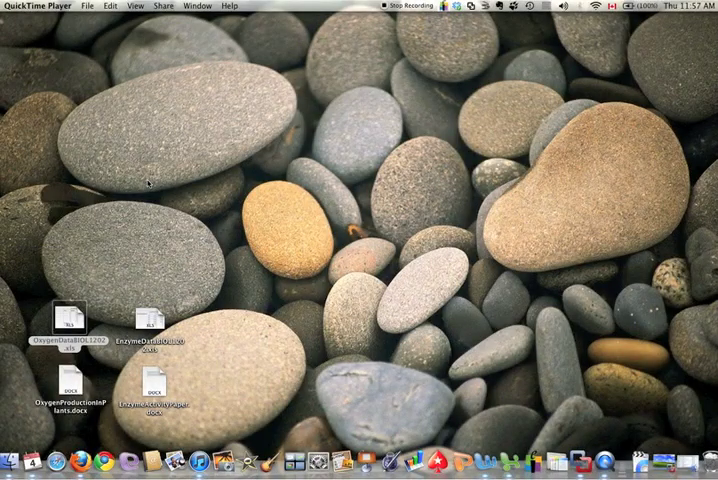
mouse_move(173, 144)
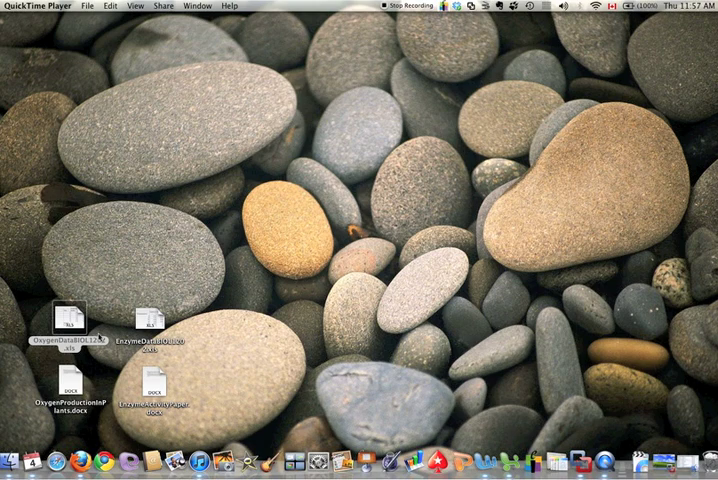
- Open OxygenDataBIOL1202.xls, practise selecting the Elodea and Geranium cells, and select C8
double_click(68, 318)
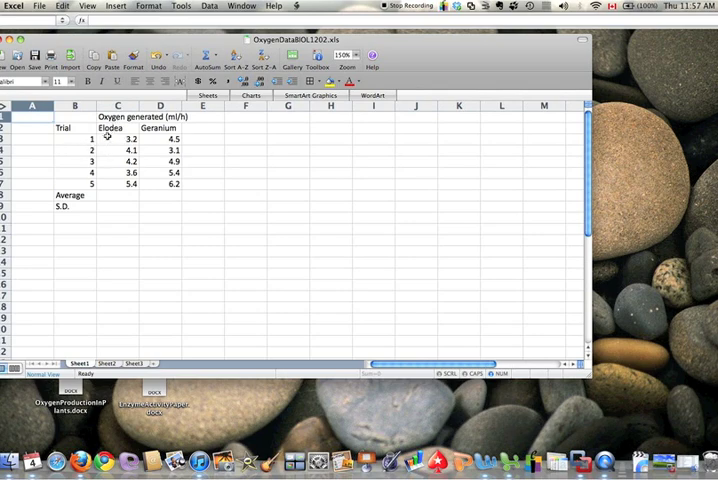
left_click_drag(78, 138, 78, 185)
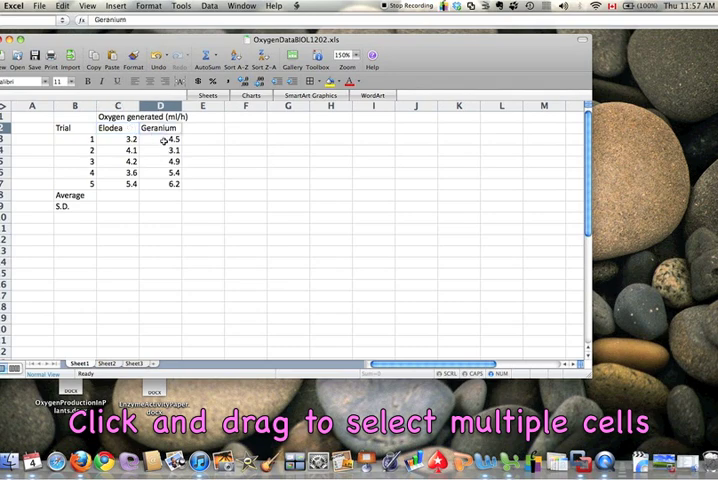
left_click_drag(164, 139, 164, 184)
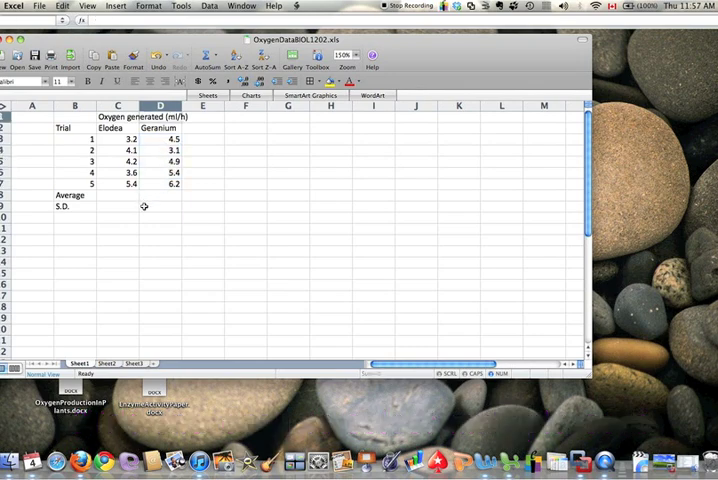
mouse_move(155, 181)
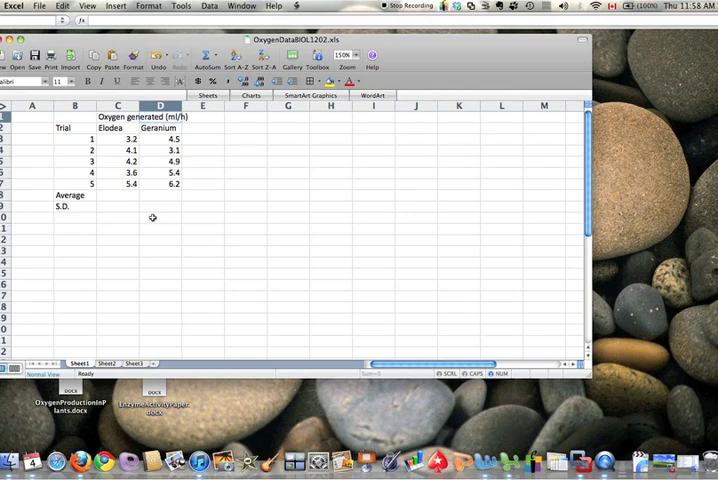
mouse_move(110, 202)
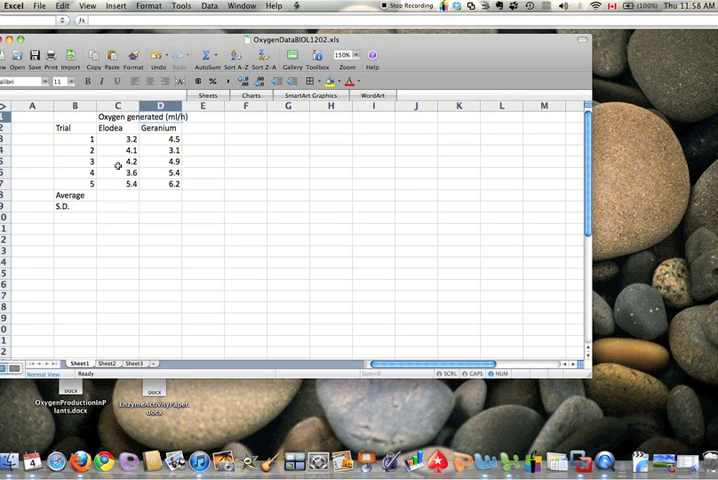
mouse_move(131, 196)
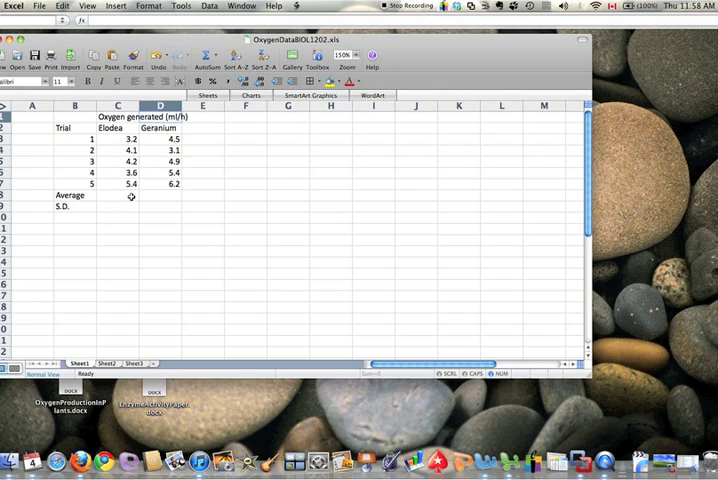
left_click(118, 196)
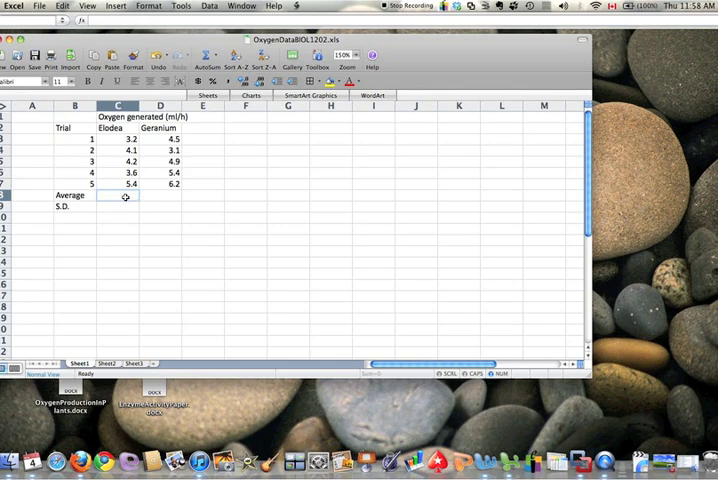
- Apply AVERAGE from Formula Builder to the five Elodea readings C3:C7
left_click(125, 139)
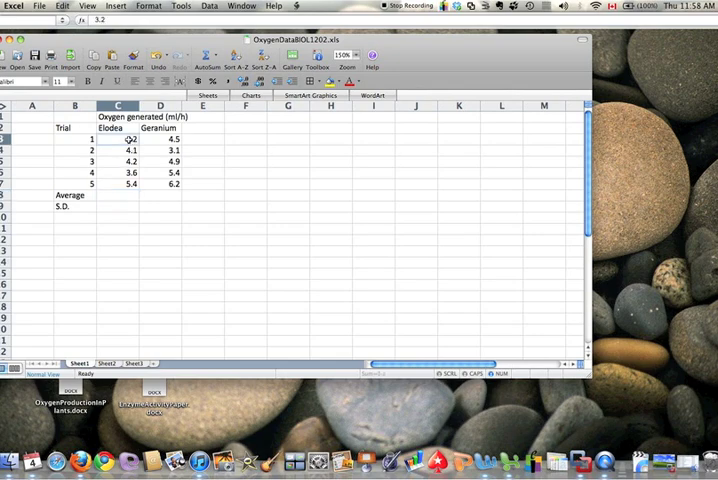
left_click_drag(122, 139, 122, 183)
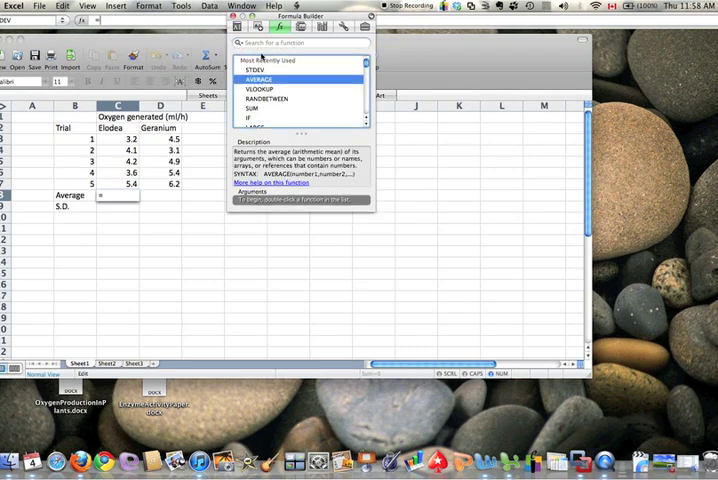
type("ad")
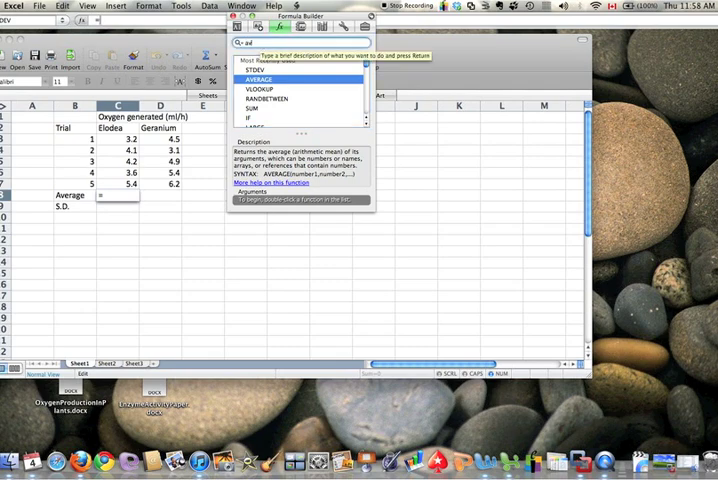
type("verage")
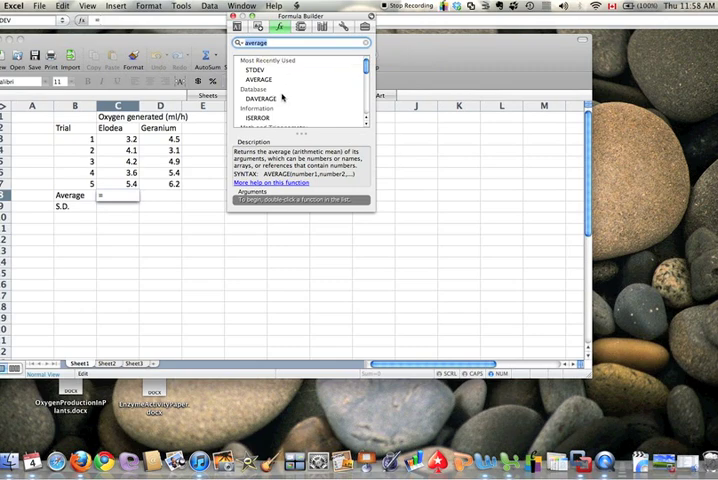
left_click(262, 79)
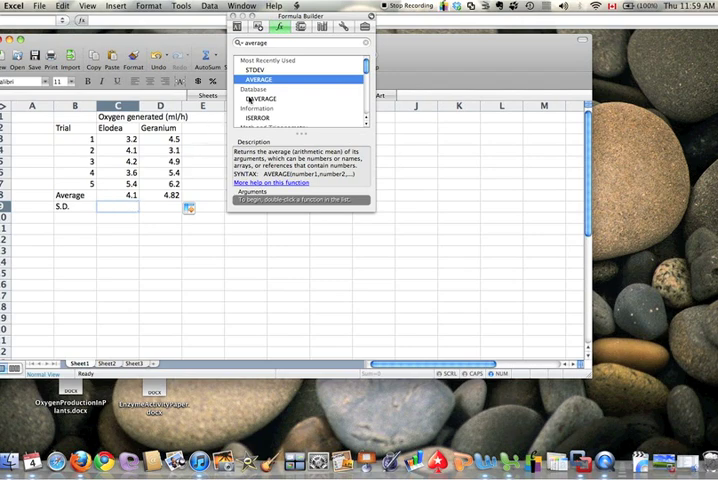
- Search Formula Builder for 'stand' and choose STDEV for the Elodea standard deviation
left_click(254, 70)
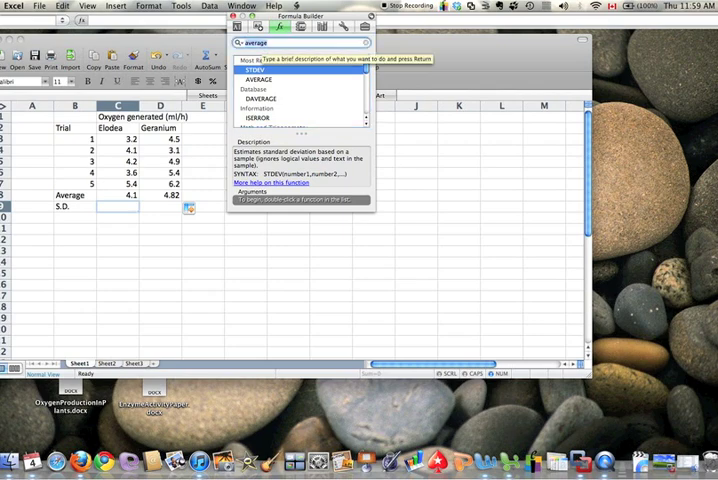
type("standard deviation")
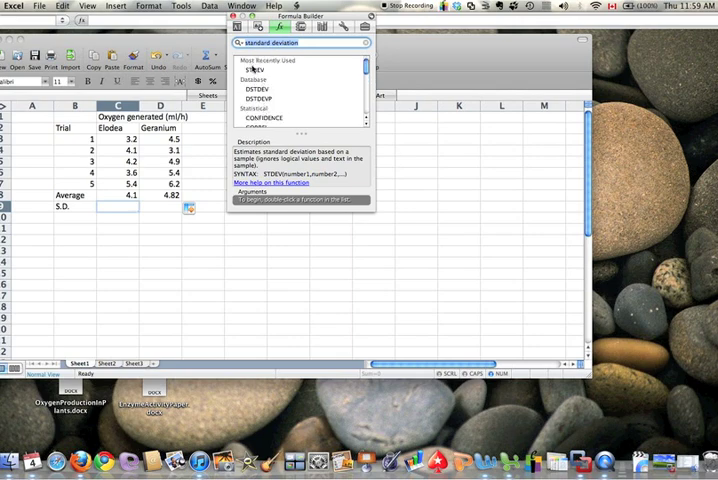
left_click(252, 68)
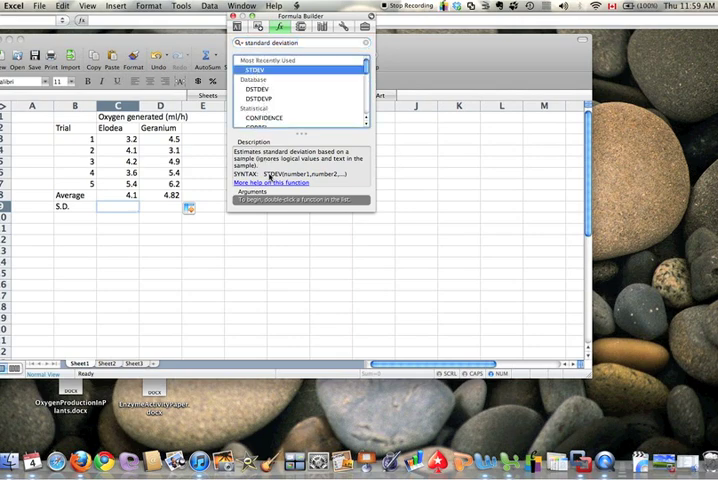
mouse_move(375, 162)
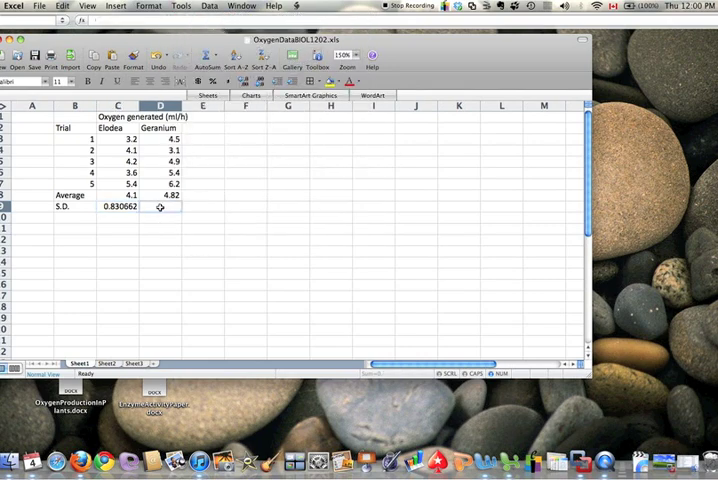
- Enter =stdev(D3:D7) in D9 for Geranium's 1.151955, then select the average results
left_click(119, 207)
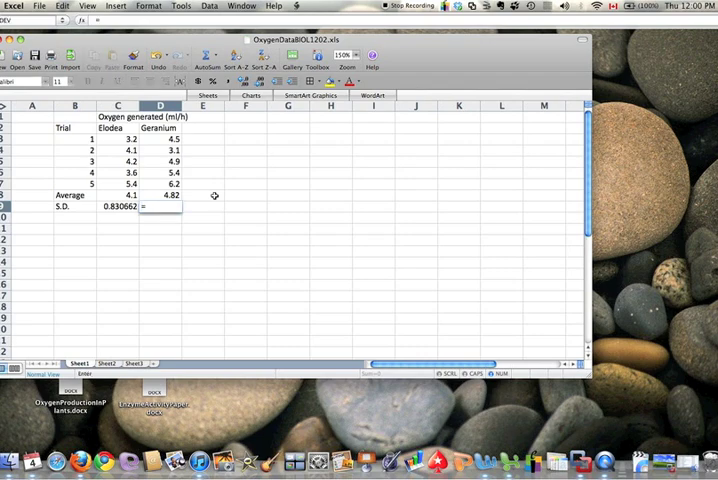
type("=stdev")
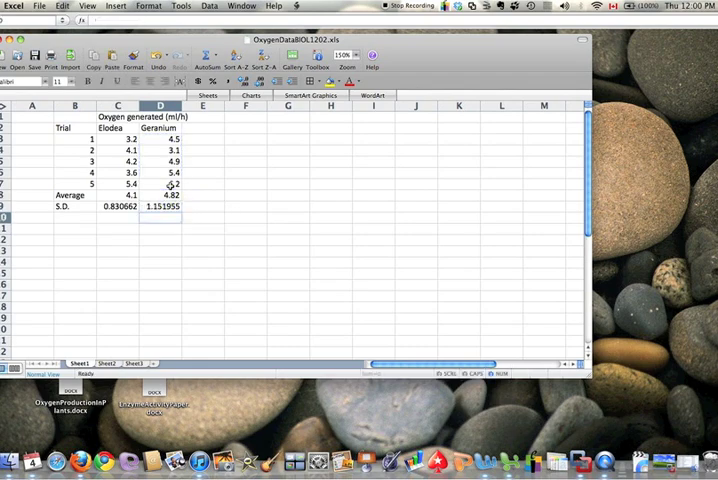
left_click(118, 195)
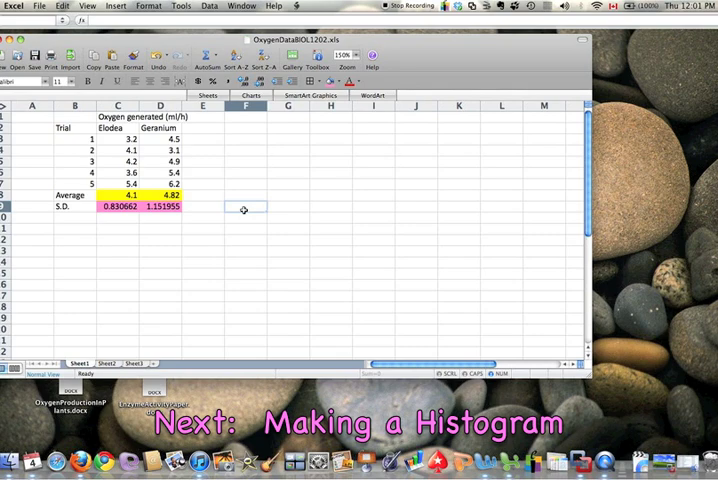
- Deselect to view the yellow averages and pink standard deviations
left_click(243, 207)
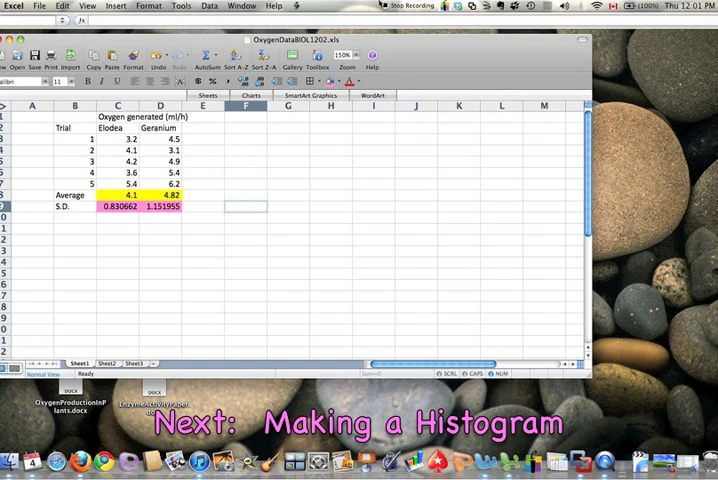